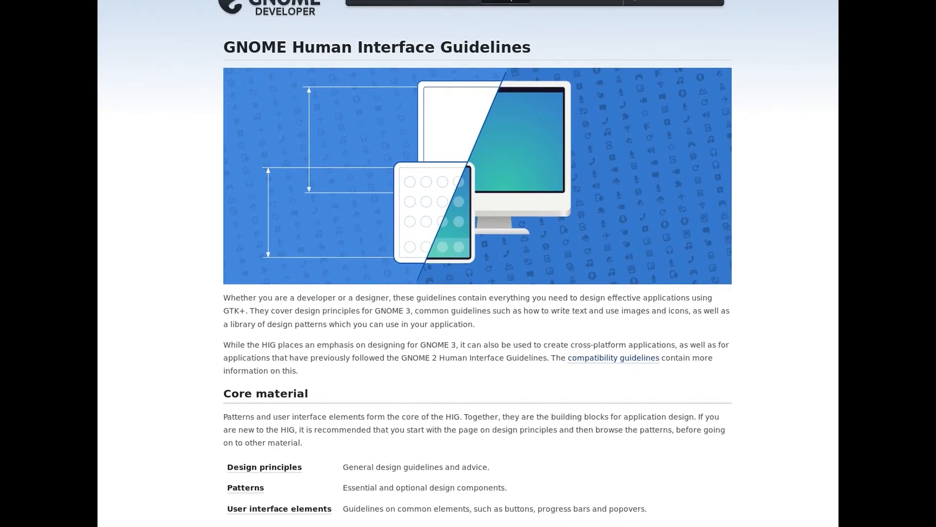
Show the Fragments main menu with Preferences and About Fragments
{"action": "scroll", "scroll_direction": "down", "scroll_amount": 3}
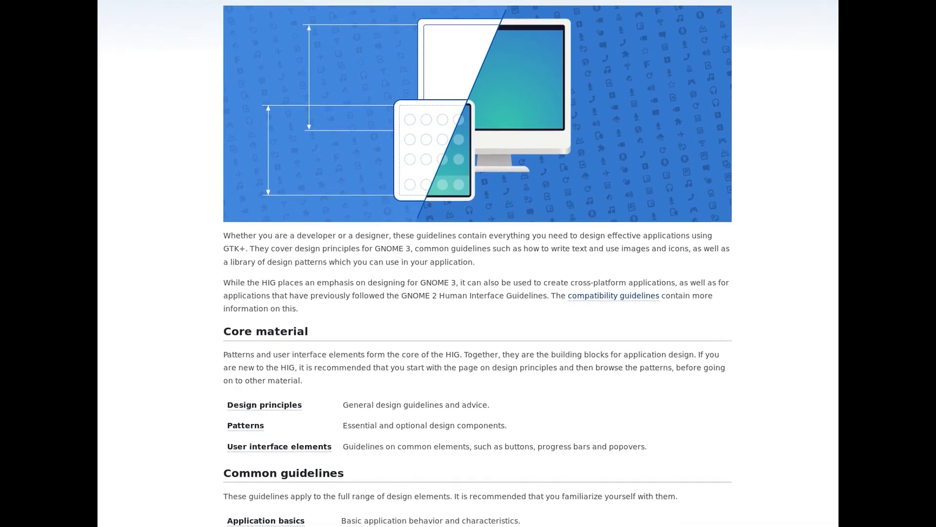
{"action": "scroll", "scroll_direction": "down", "scroll_amount": 3}
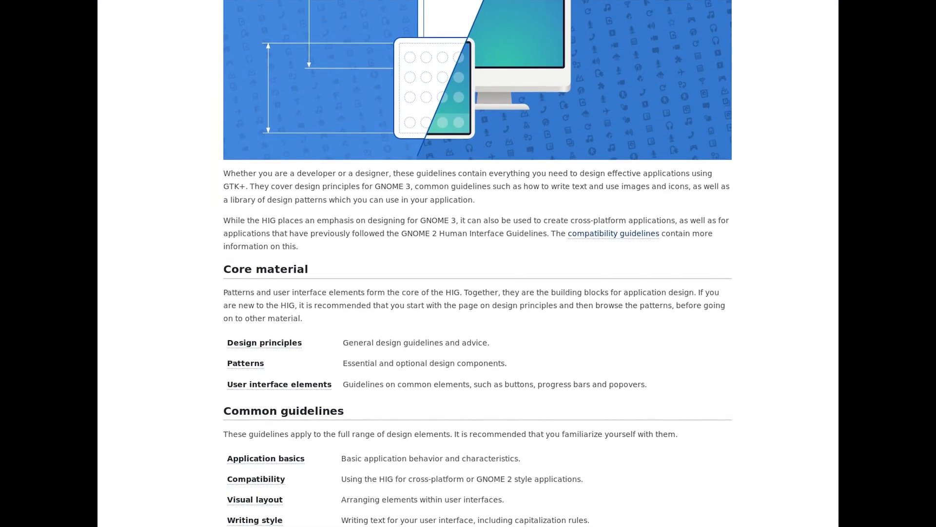
{"action": "scroll", "scroll_direction": "down", "scroll_amount": 3}
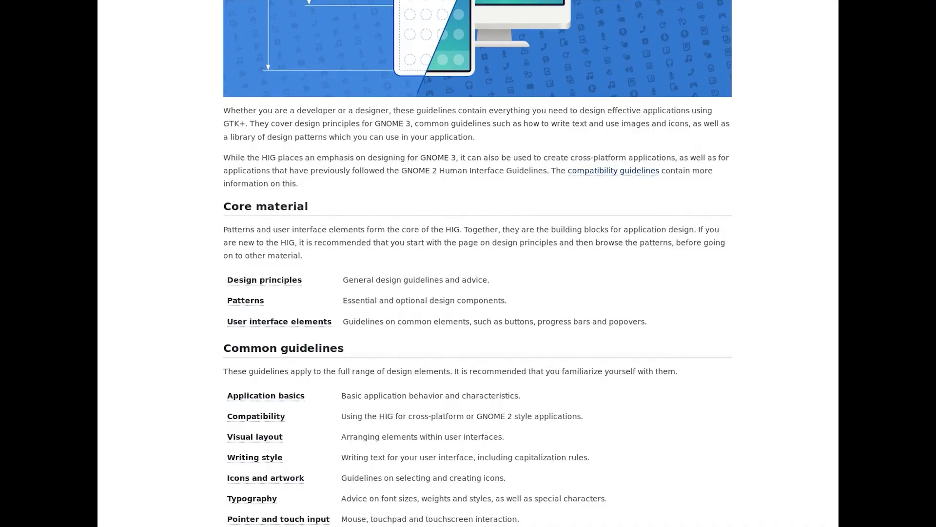
{"action": "scroll", "scroll_direction": "down", "scroll_amount": 3}
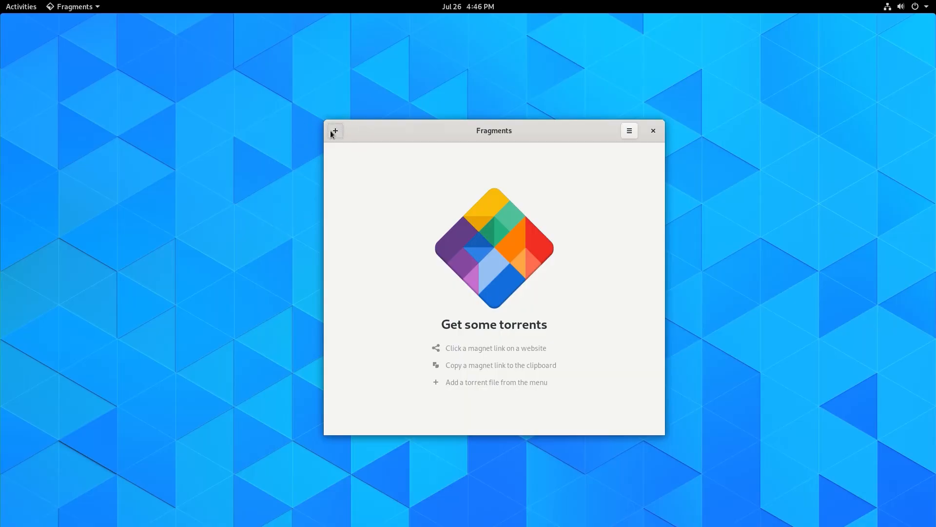
{"action": "mouse_move", "coordinate": [537, 170]}
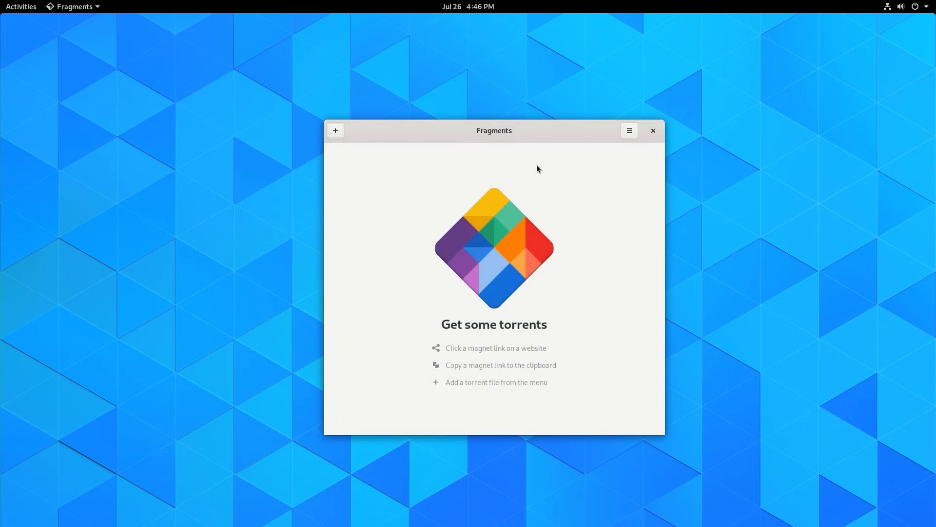
{"action": "left_click", "coordinate": [629, 131]}
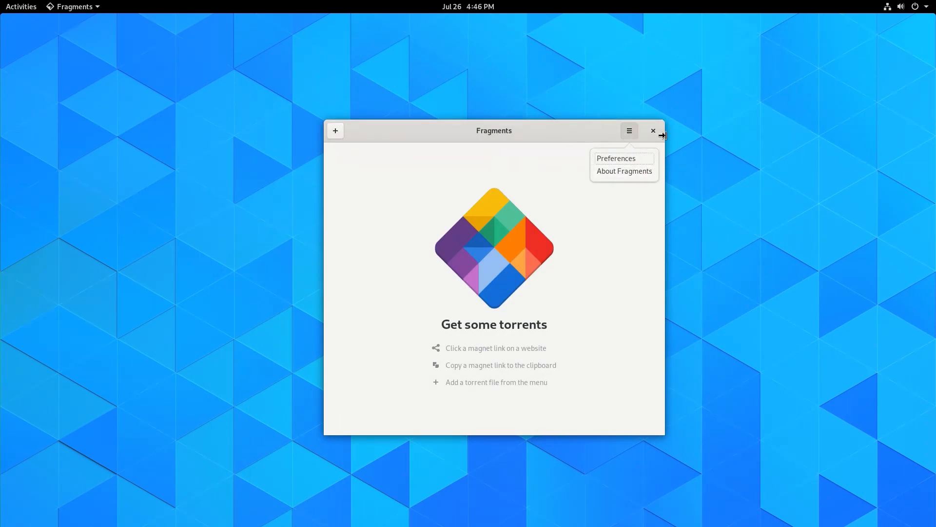
{"action": "left_click", "coordinate": [616, 158]}
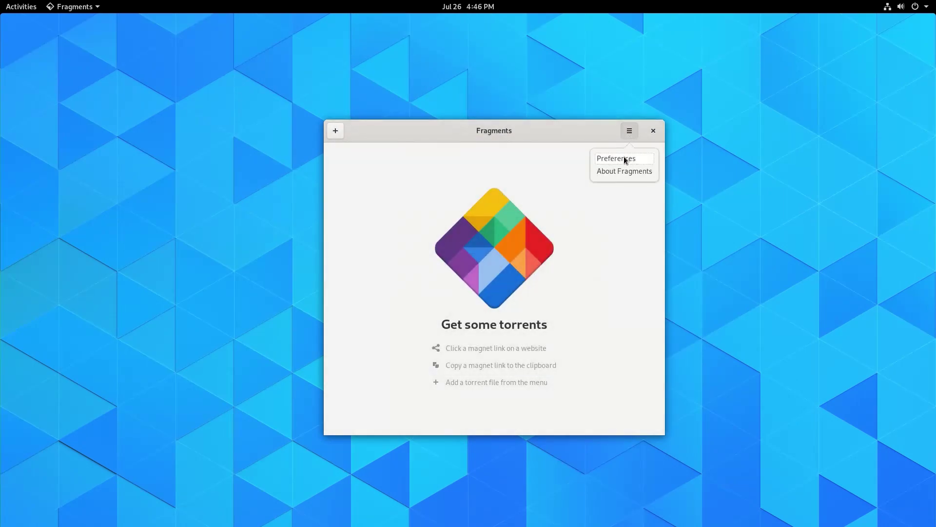
{"action": "left_click", "coordinate": [624, 157]}
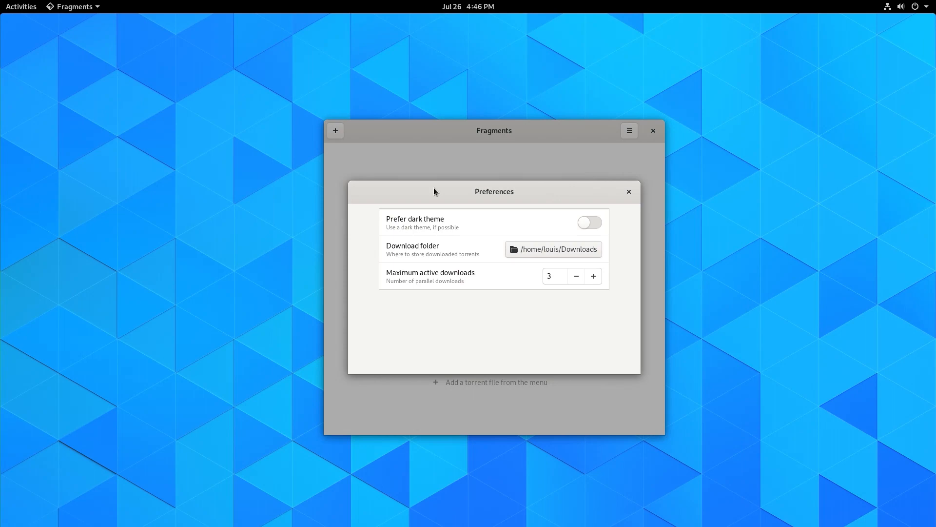
{"action": "left_click", "coordinate": [590, 222]}
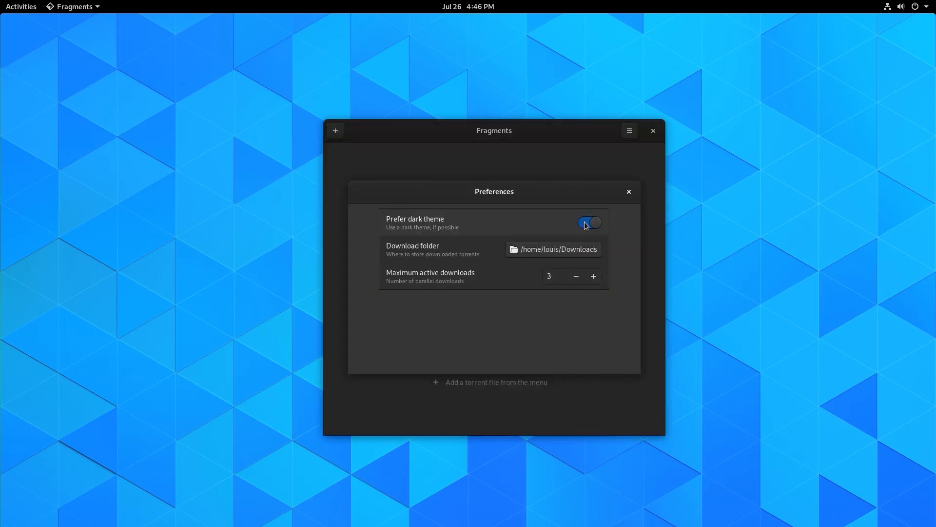
{"action": "left_click", "coordinate": [553, 250]}
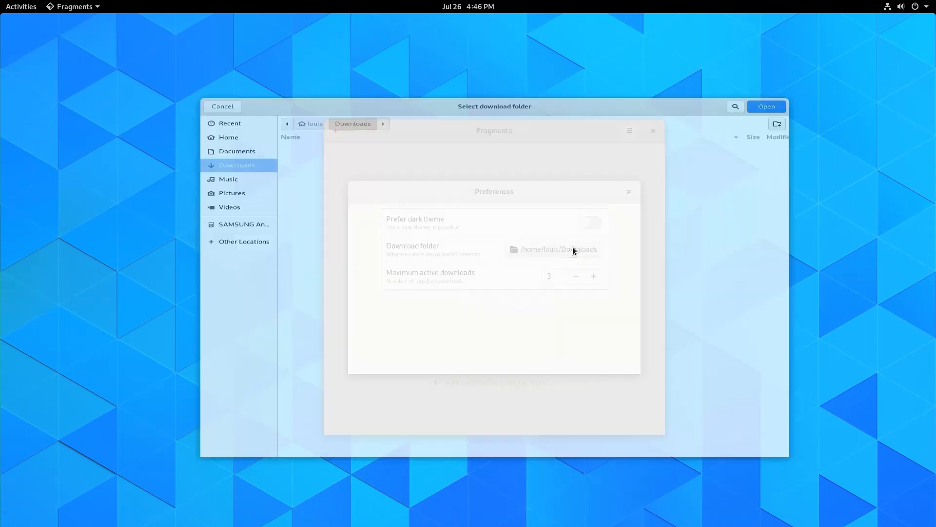
{"action": "left_click", "coordinate": [222, 106]}
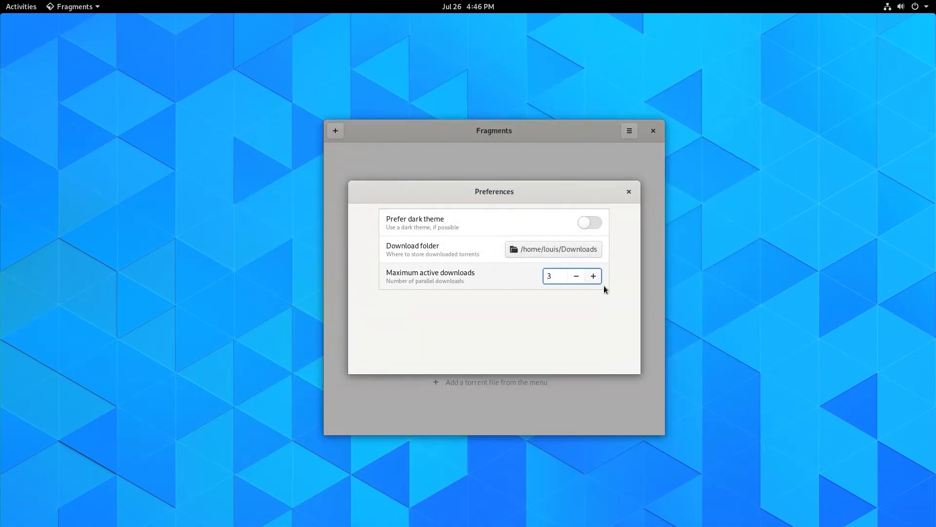
{"action": "left_click", "coordinate": [629, 191]}
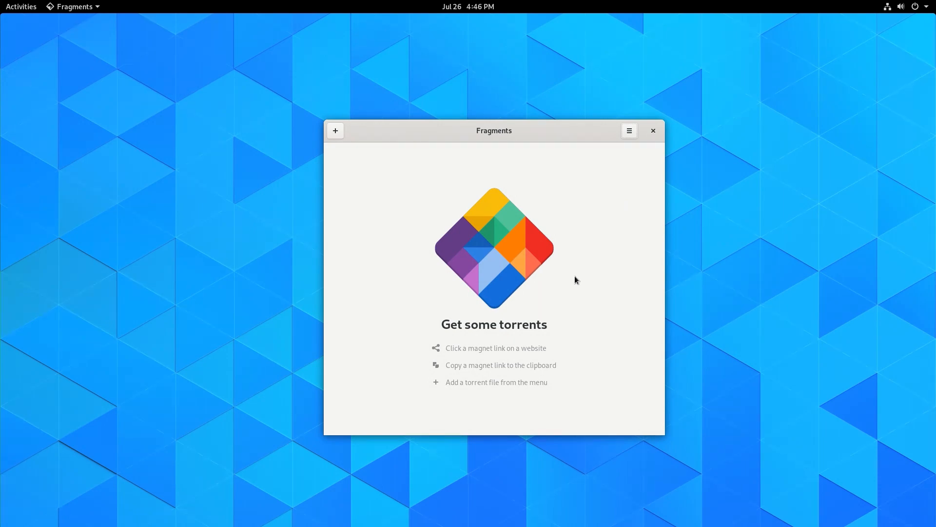
{"action": "mouse_move", "coordinate": [568, 259]}
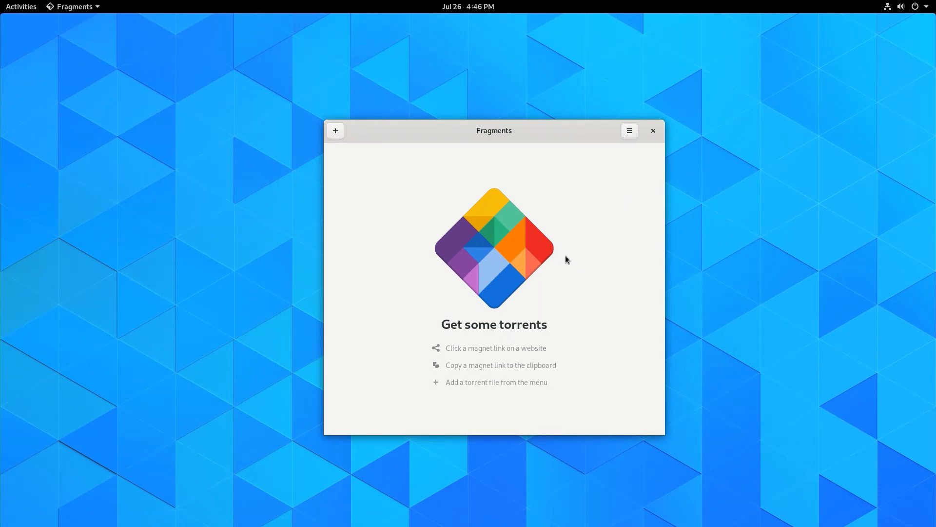
{"action": "mouse_move", "coordinate": [484, 316]}
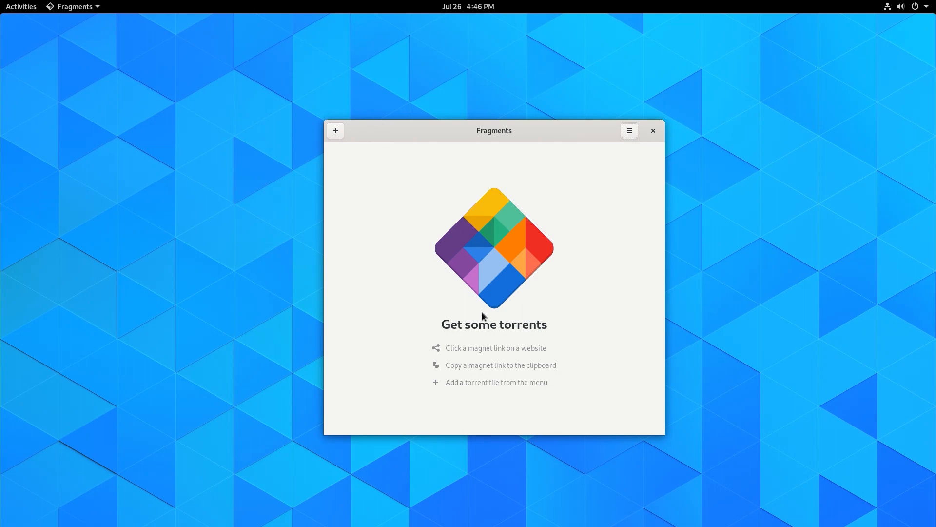
{"action": "mouse_move", "coordinate": [435, 344]}
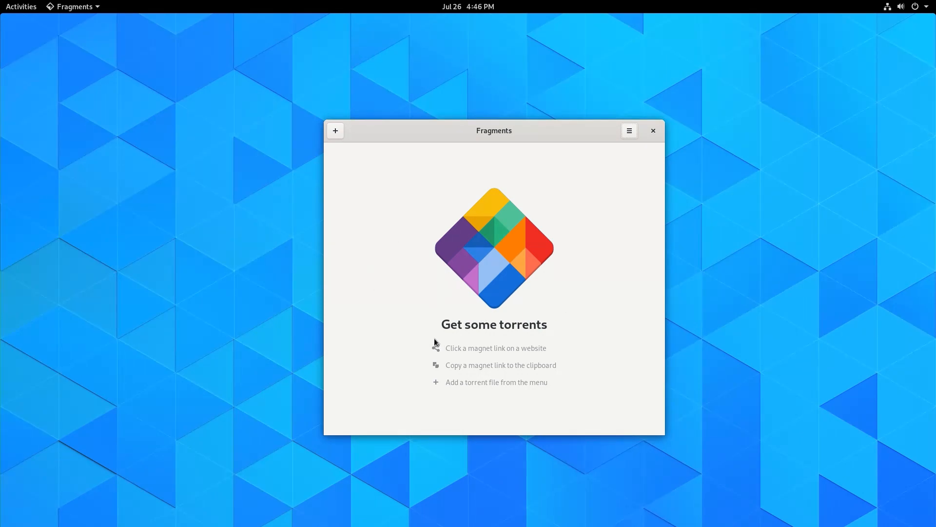
{"action": "mouse_move", "coordinate": [467, 399]}
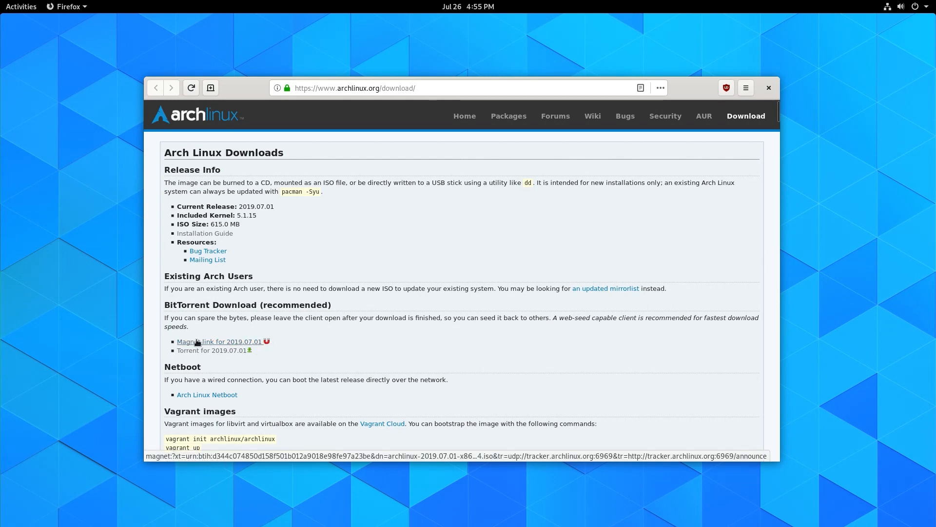
Copy the 2019.07.01 Arch Linux magnet link from archlinux.org/download
{"action": "right_click", "coordinate": [219, 341]}
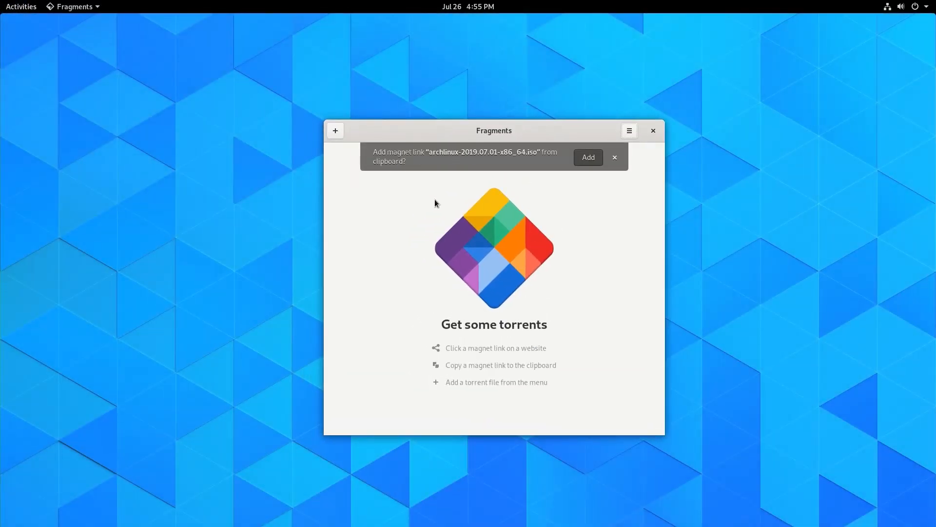
Add the archlinux-2019.07.01-x86_64.iso magnet link from the clipboard to start downloading
{"action": "left_click", "coordinate": [588, 157]}
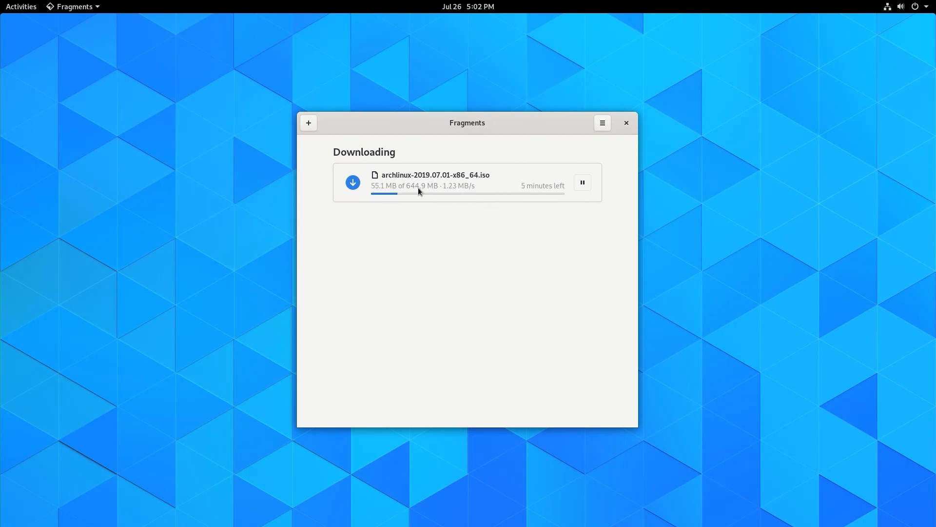
{"action": "mouse_move", "coordinate": [482, 198]}
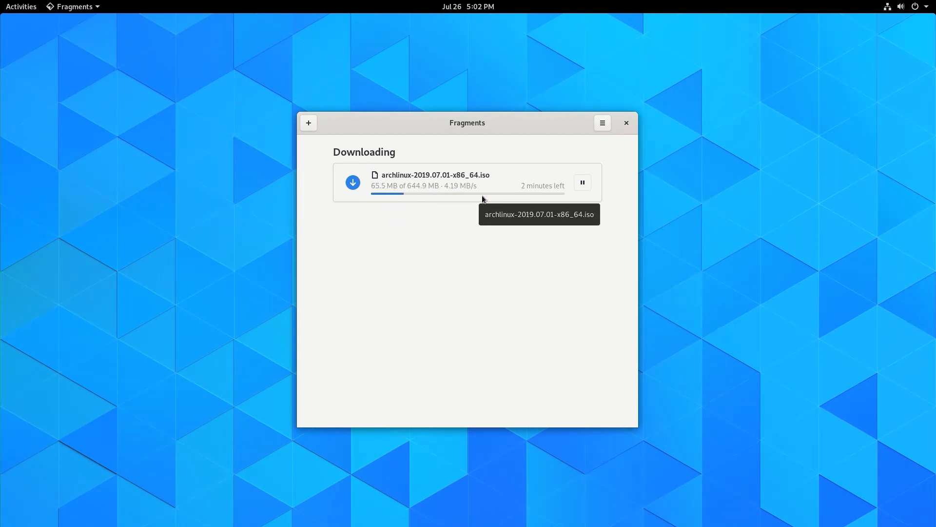
Expand the archlinux-2019.07.01-x86_64.iso row to show seeders, leechers and speed
{"action": "left_click", "coordinate": [455, 180]}
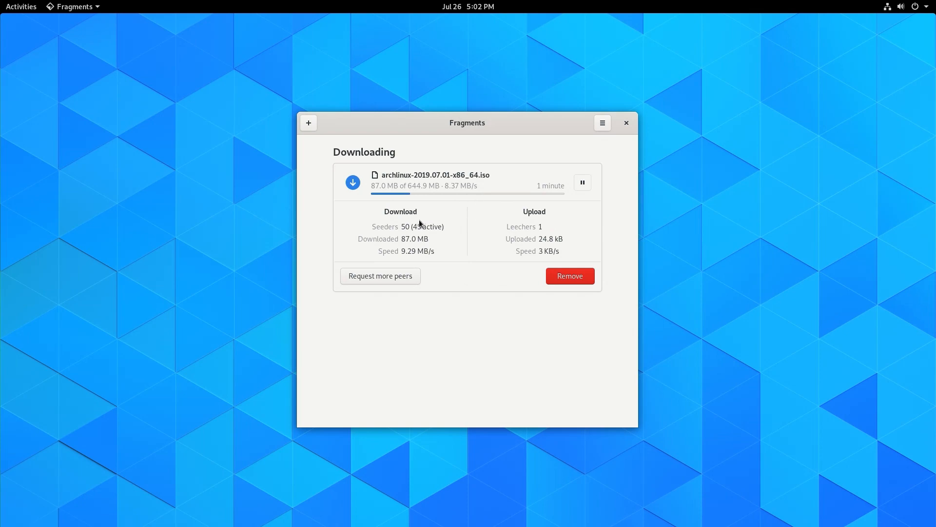